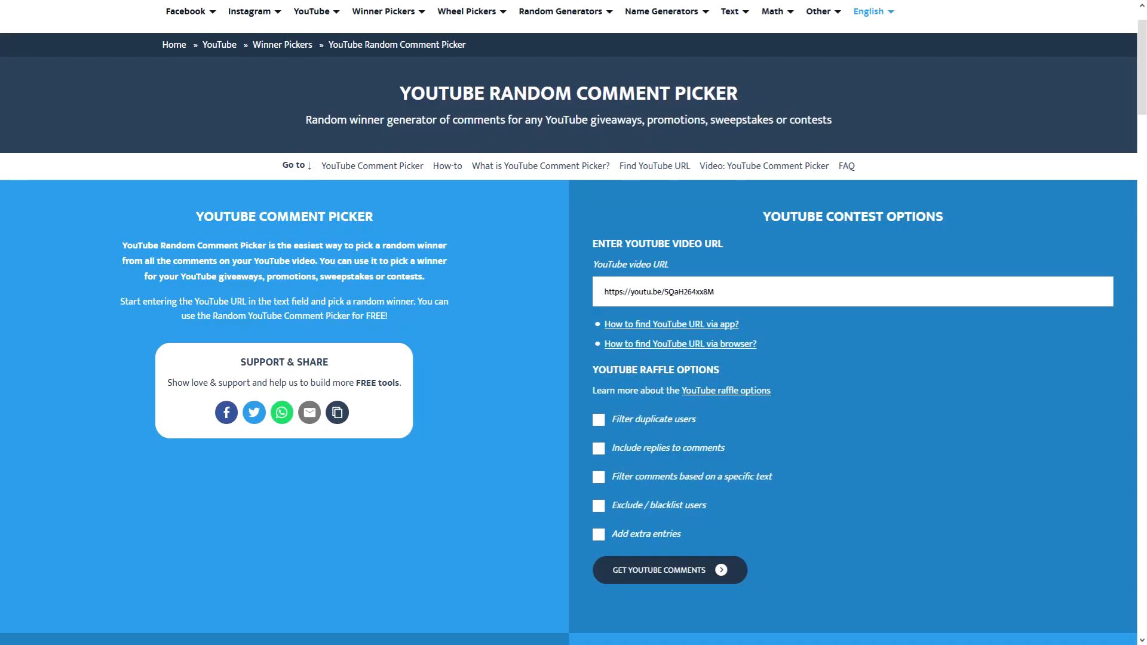
# Step: Enable the 'Filter duplicate users' option under YouTube Raffle Options
pyautogui.click(599, 422)
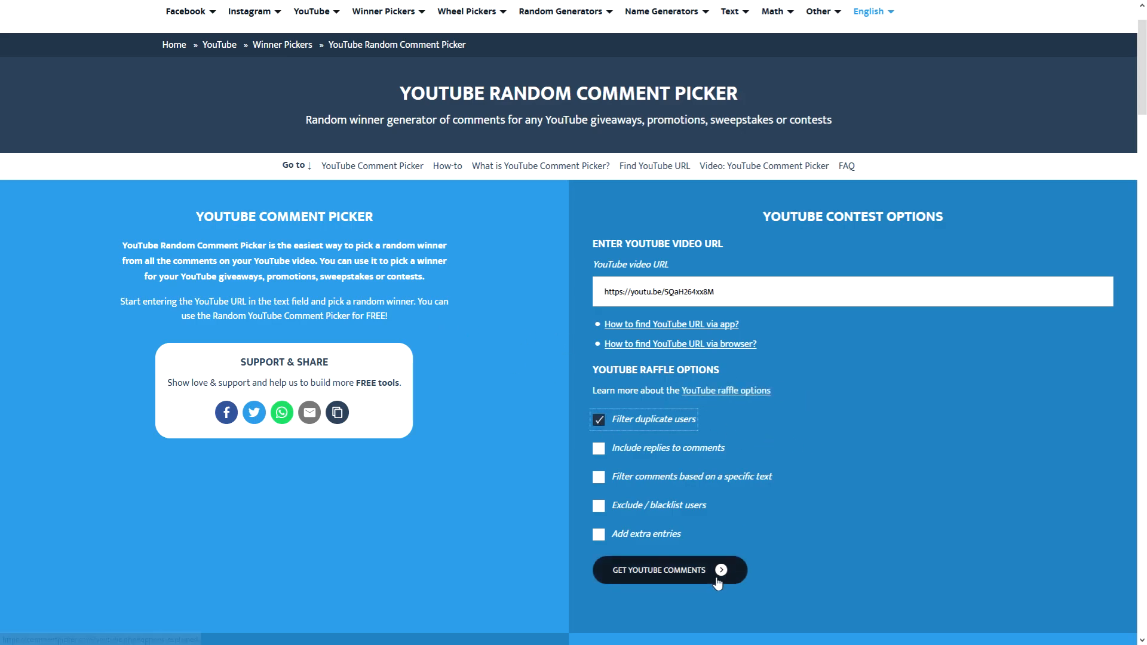
# Step: Fetch the video's comments, reporting 368 unique comments for the draw
pyautogui.click(668, 570)
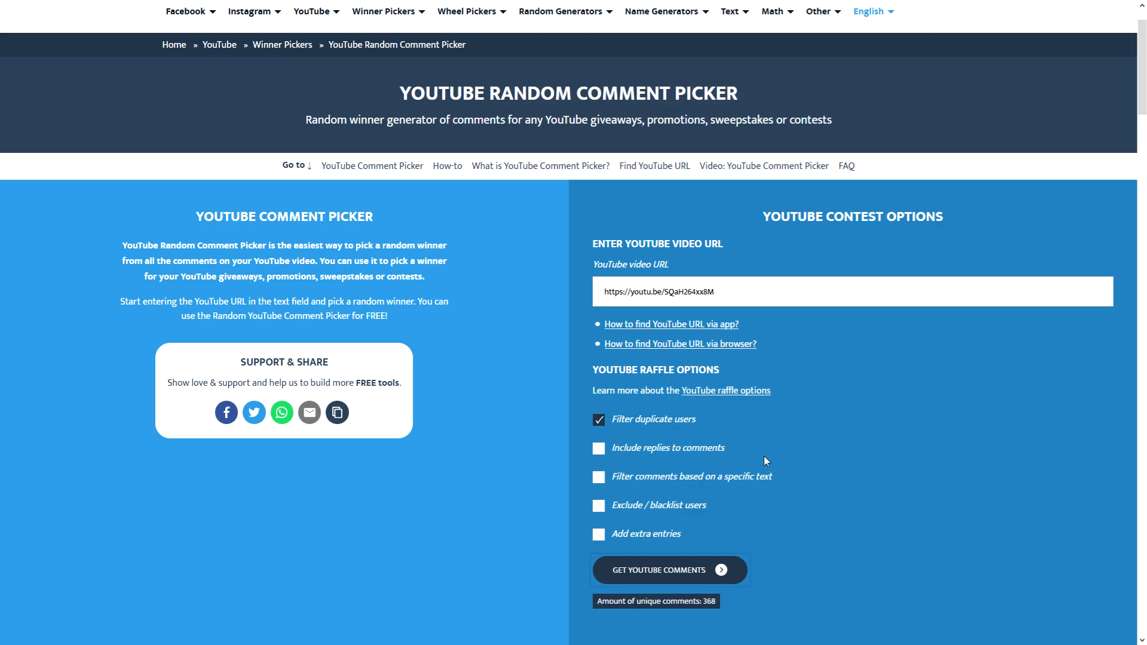
pyautogui.moveTo(764, 465)
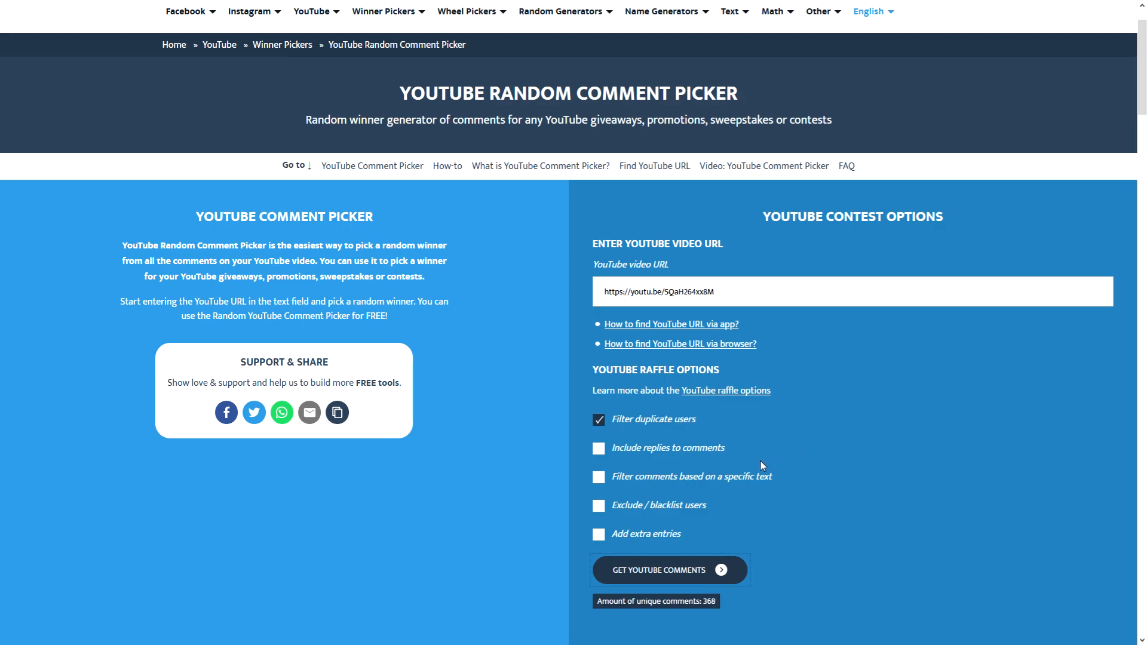
pyautogui.moveTo(746, 466)
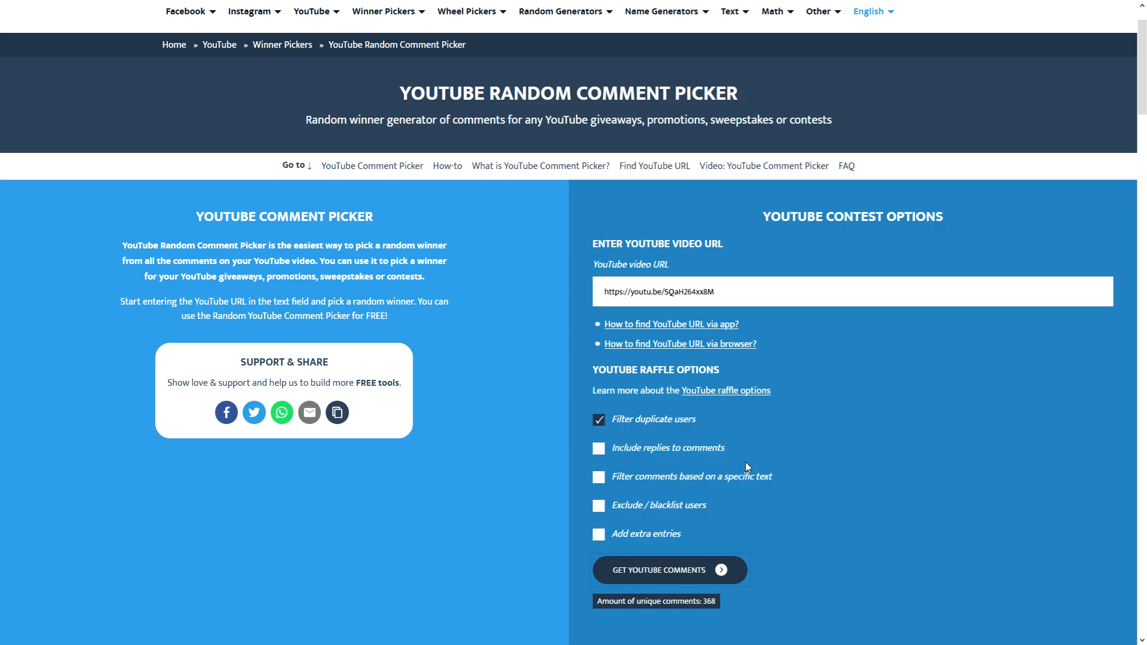
pyautogui.moveTo(725, 389)
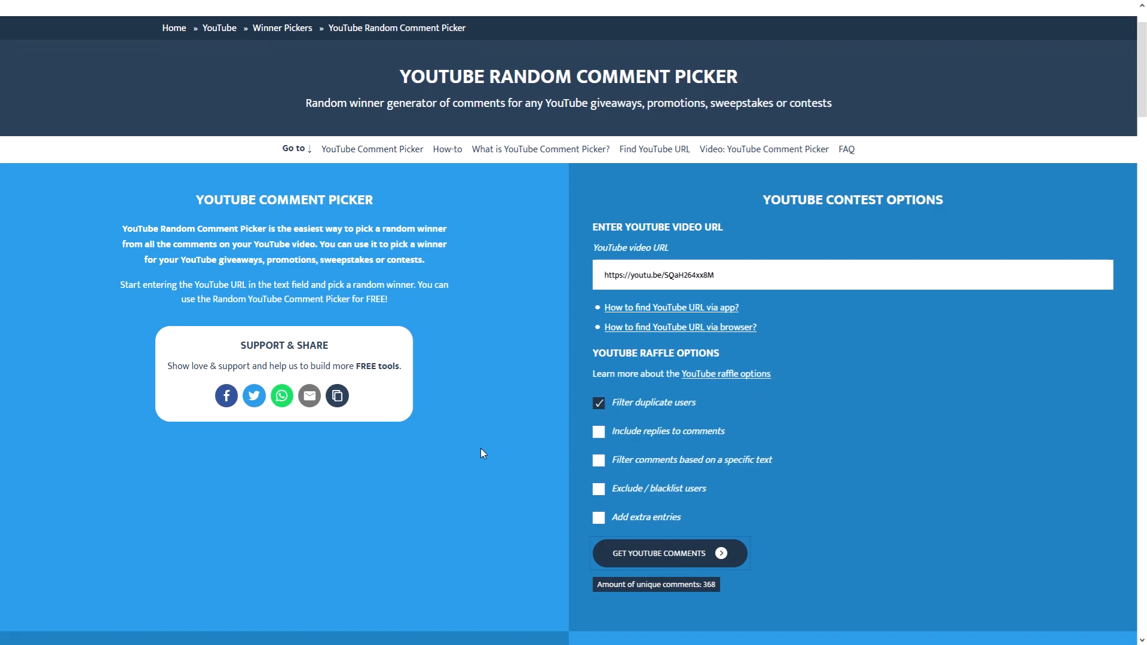
# Step: Scroll down to reveal the random winner card drawn from 368 names
pyautogui.scroll(-3)
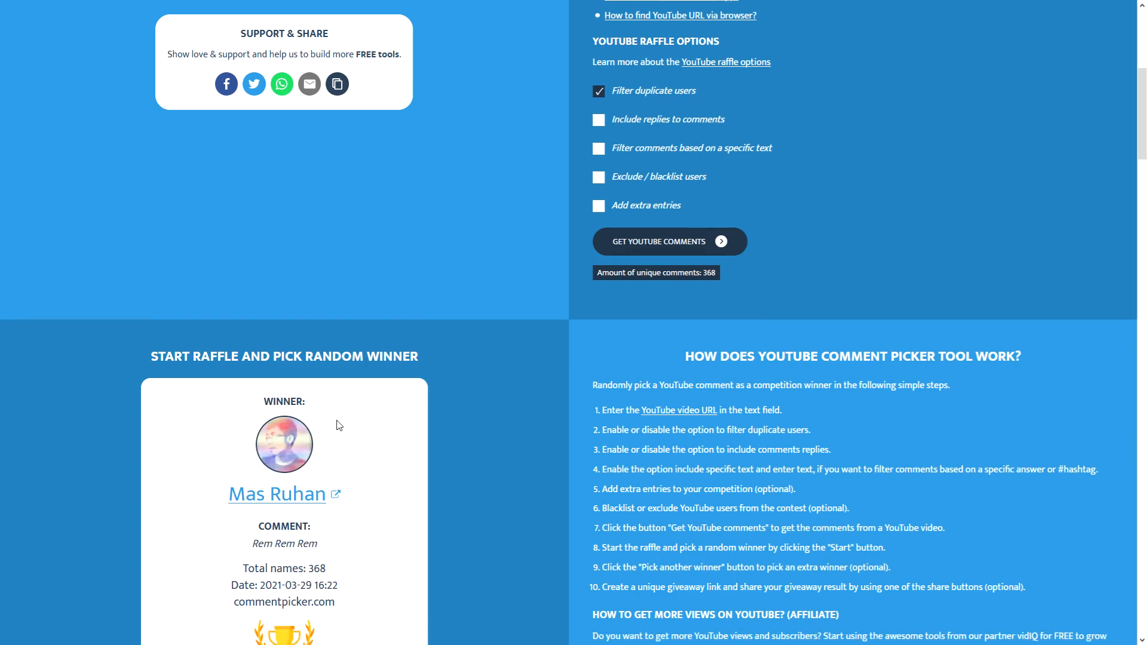
pyautogui.scroll(-3)
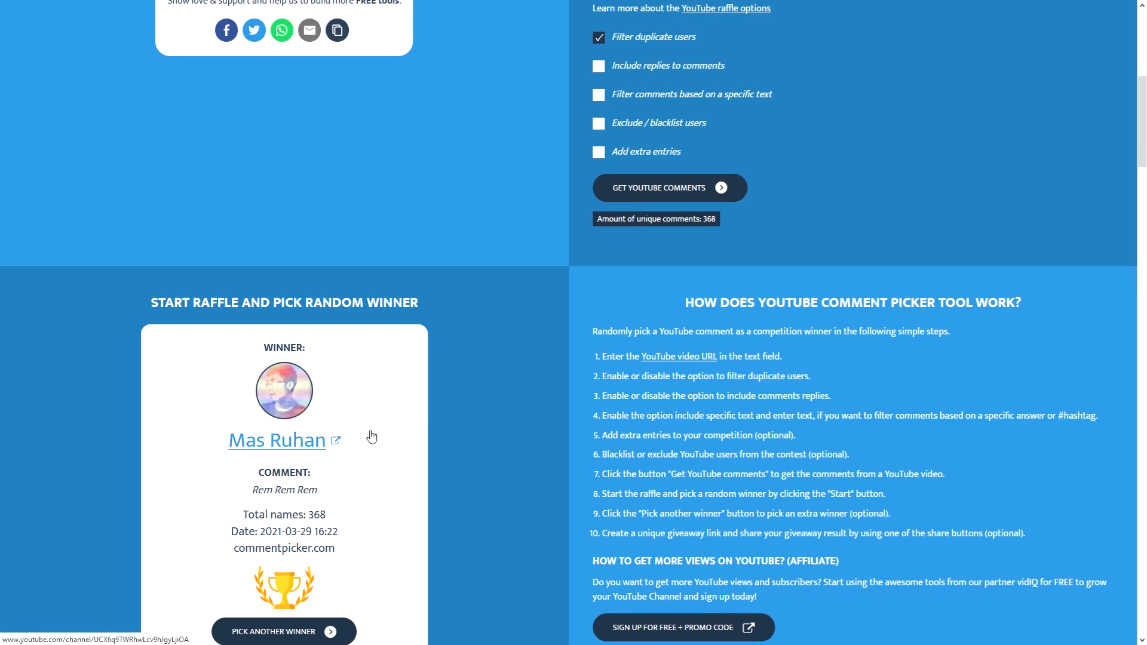
pyautogui.scroll(-3)
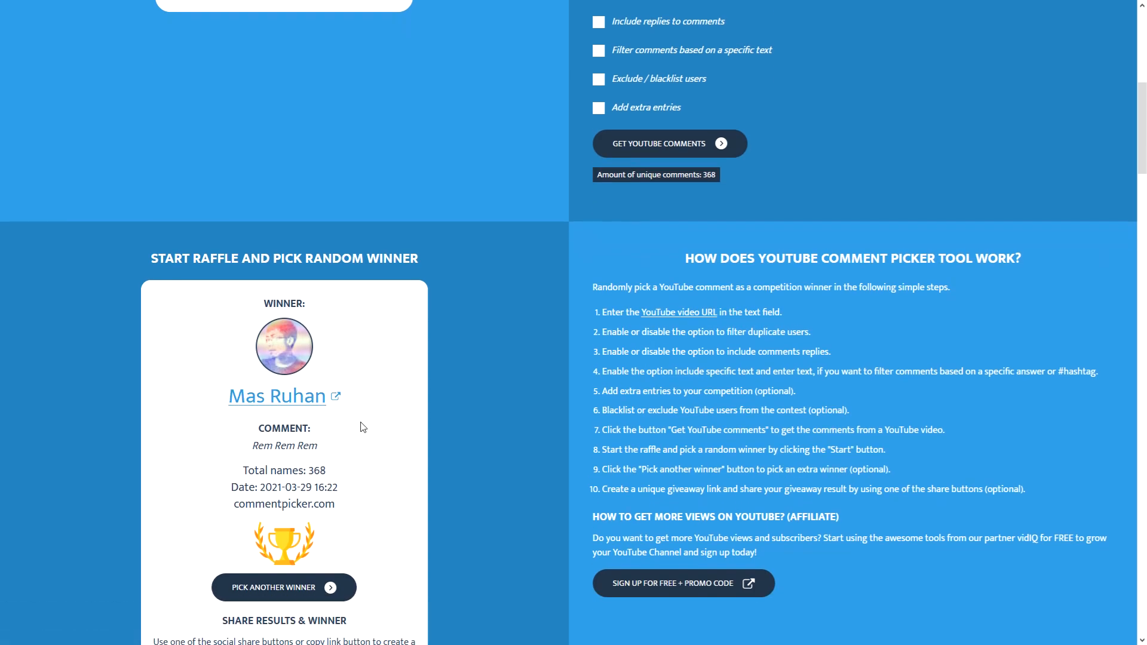
pyautogui.moveTo(350, 433)
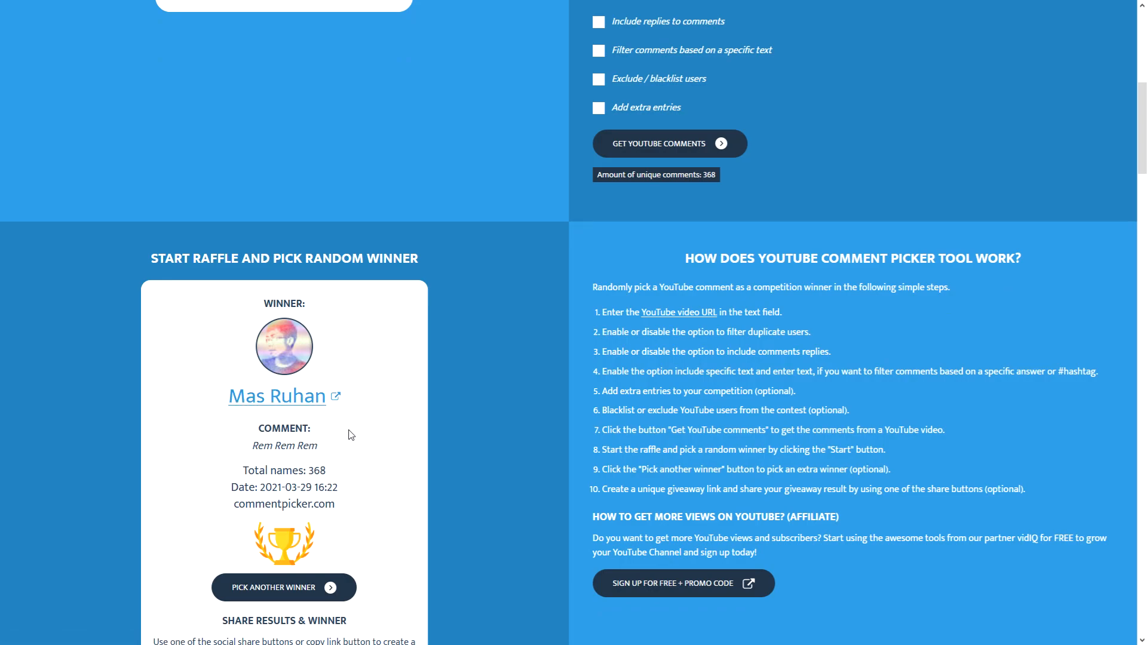
pyautogui.moveTo(338, 445)
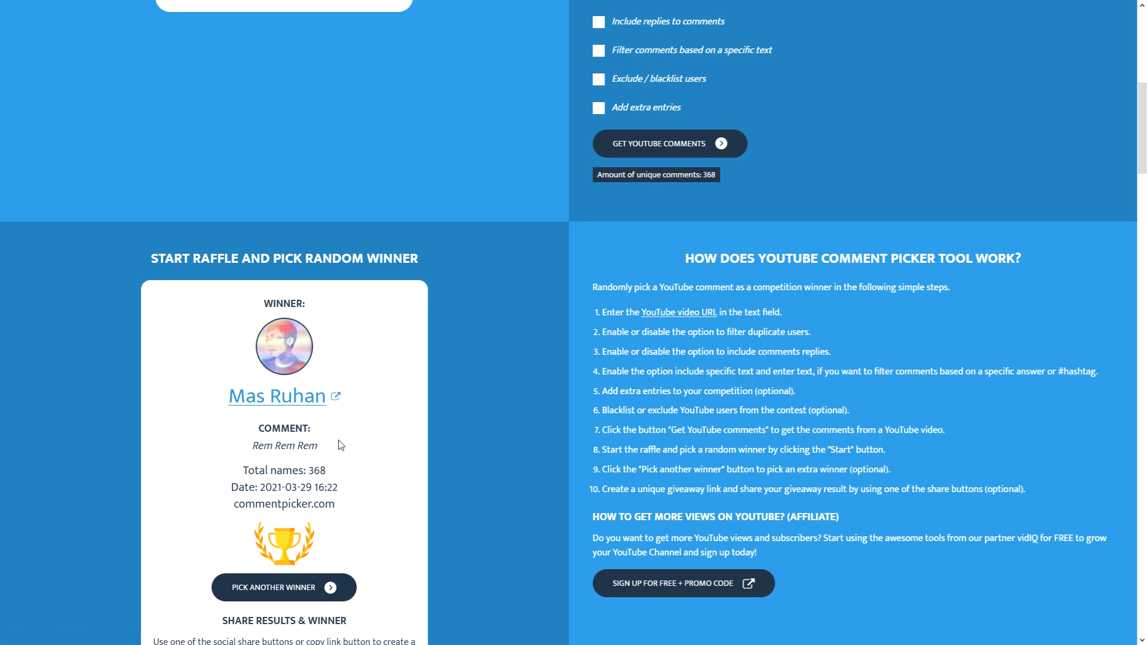
pyautogui.moveTo(334, 383)
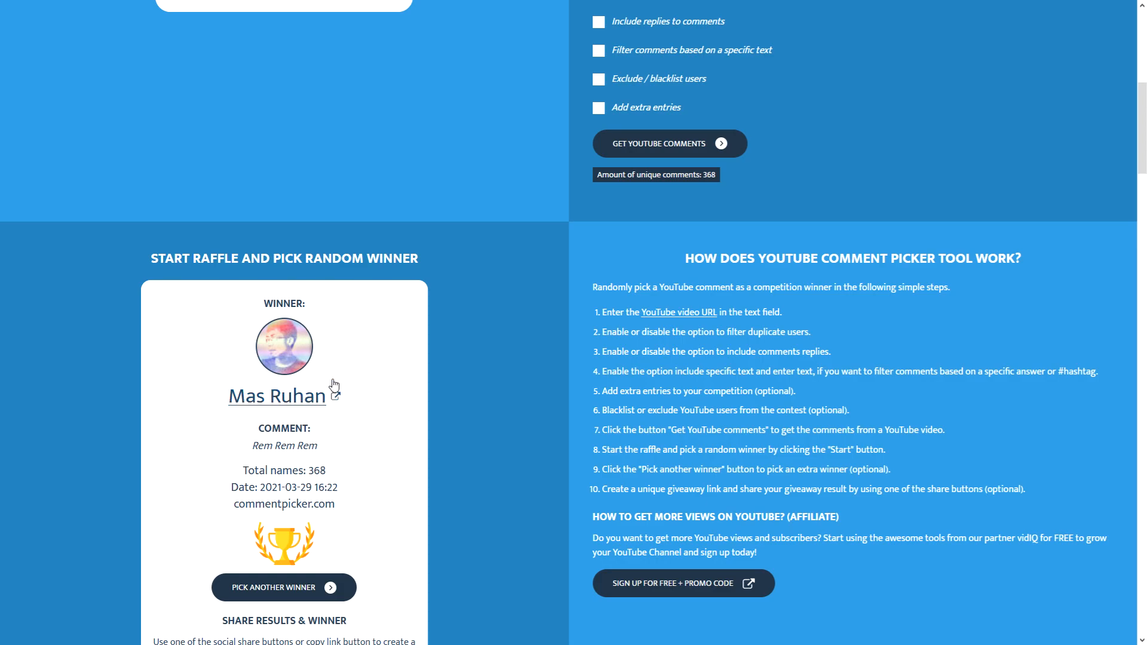
pyautogui.moveTo(311, 415)
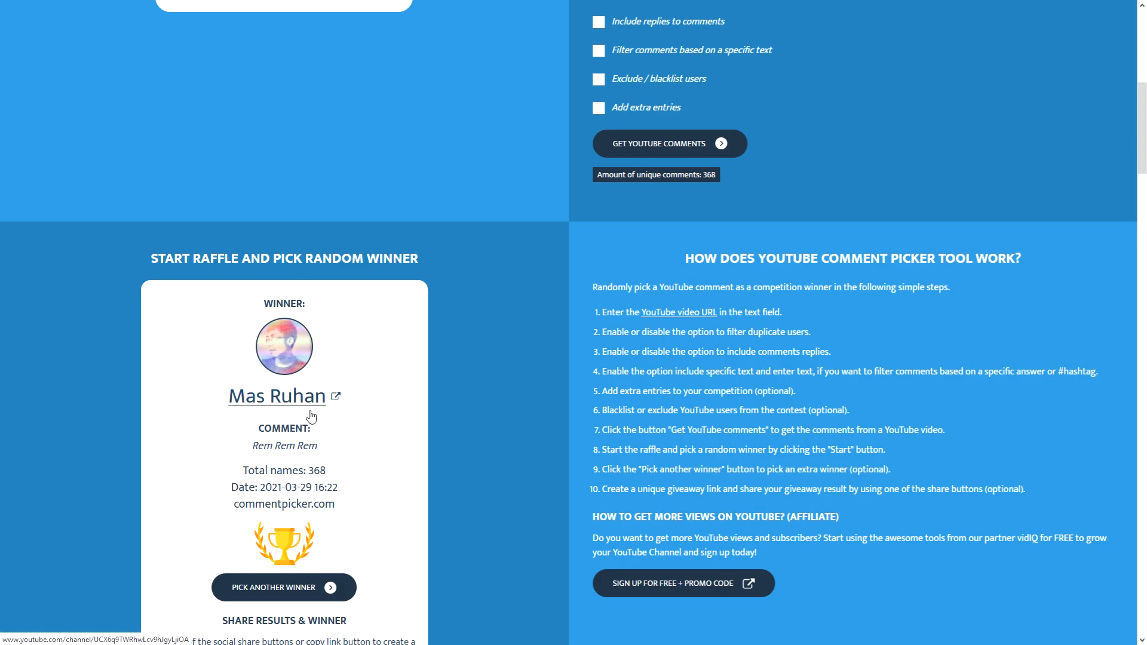
pyautogui.moveTo(293, 390)
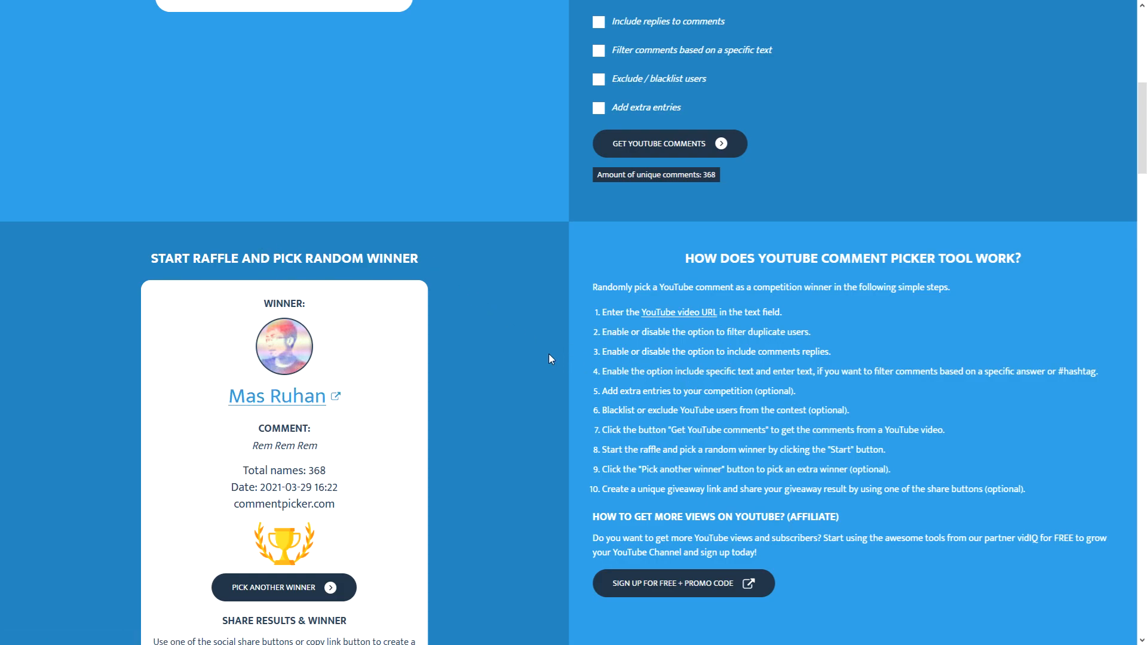
pyautogui.scroll(-3)
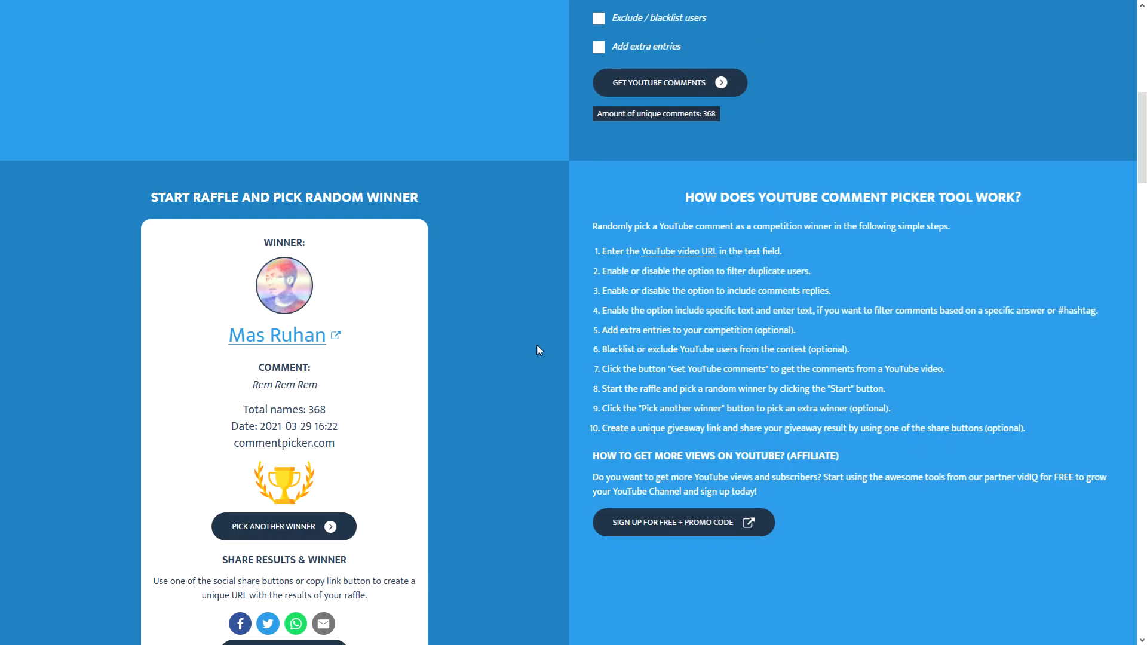